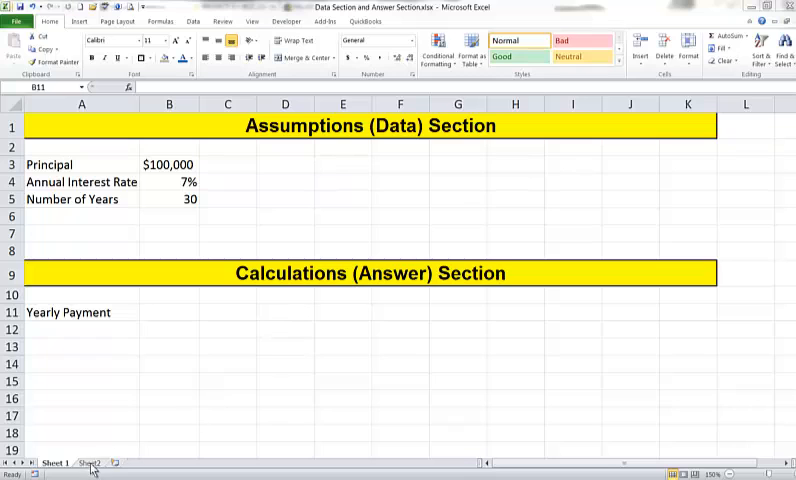
- Switch to Sheet2 holding the notes on organizing worksheets
{"action": "left_click", "coordinate": [91, 462]}
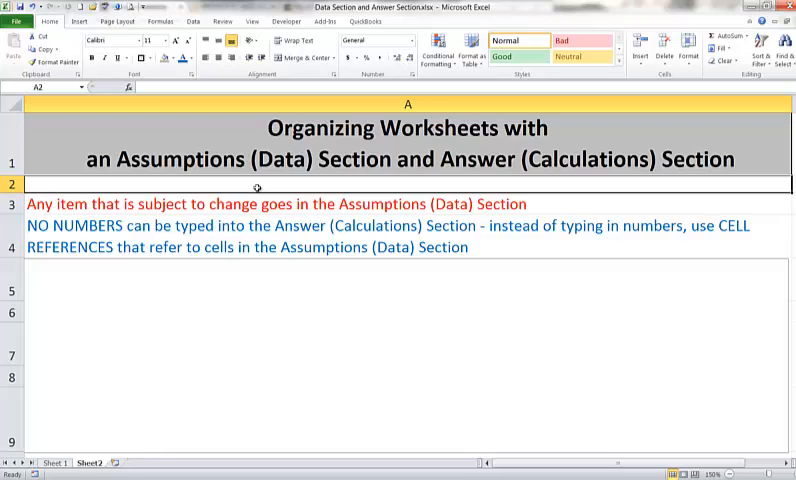
- Enter the 'Why?' note: typed numbers in the Answer section won't update with assumptions
{"action": "type", "text": "Why?  If numbers are typed into the Answer Section, if the info in the Assumptions (Data) Section were to change, the Answer (Calculations) Section would not change"}
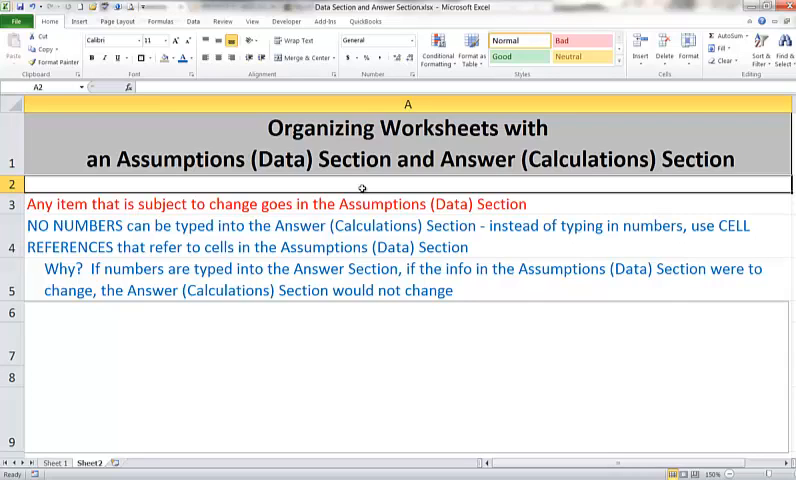
- Enter the rare-exception note: a number that never changes, like 12 months in a year
{"action": "type", "text": "The only (rare) exception – a number that will never ever change (like 12 months in a year.)"}
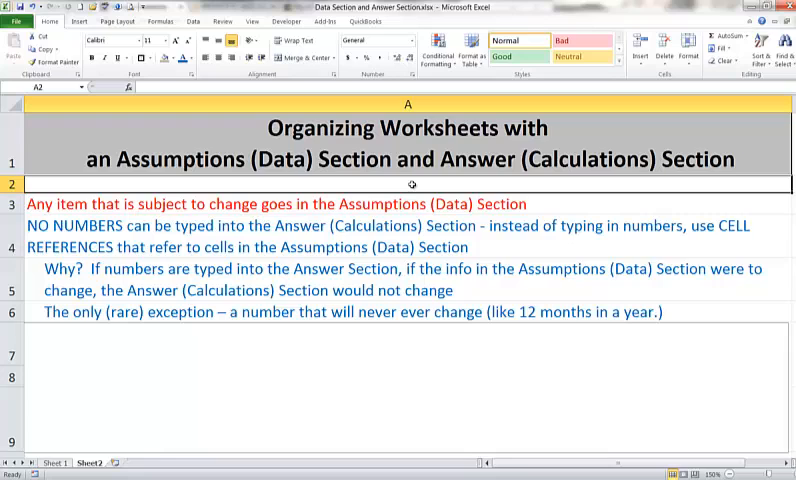
- Enter the note that changed data should be edited only in the Assumptions (Data) Section
{"action": "type", "text": "When a piece of data changes, you should have to change it only one place - in the Assumptions (Data) setcion.  You should not have to make any other changes to any part of the workbook!"}
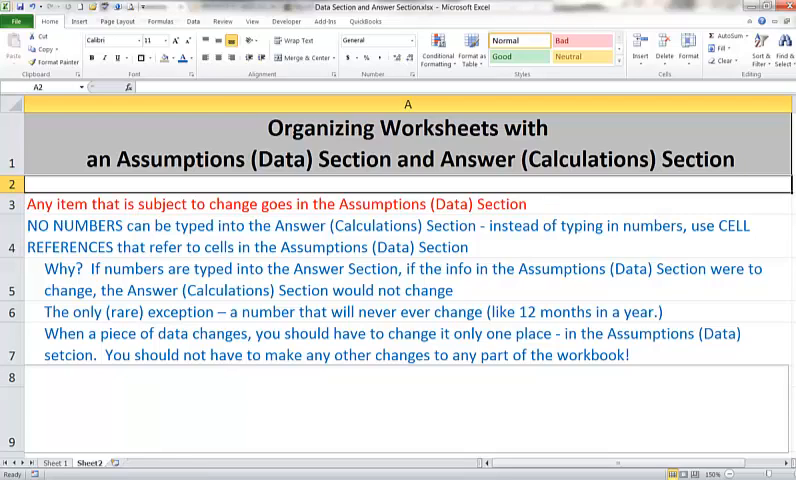
{"action": "type", "text": "No formulas can be typed into the Assumptions (Data) Section – values and text only!"}
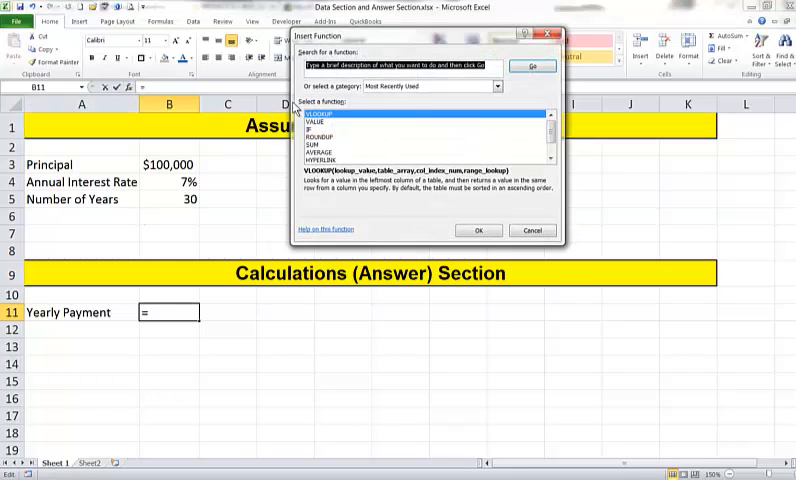
- Build the Yearly Payment as =PMT(0.07,30,-100000) with hard-coded arguments, giving $8,058.64
{"action": "type", "text": "pmt"}
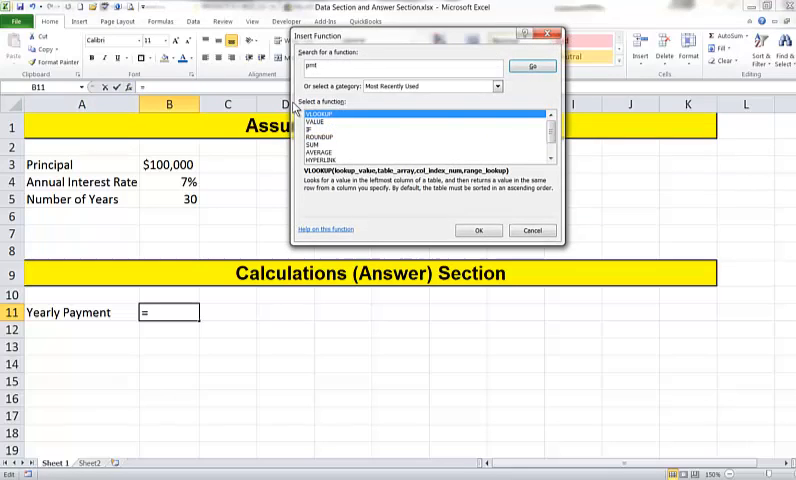
{"action": "left_click", "coordinate": [479, 230]}
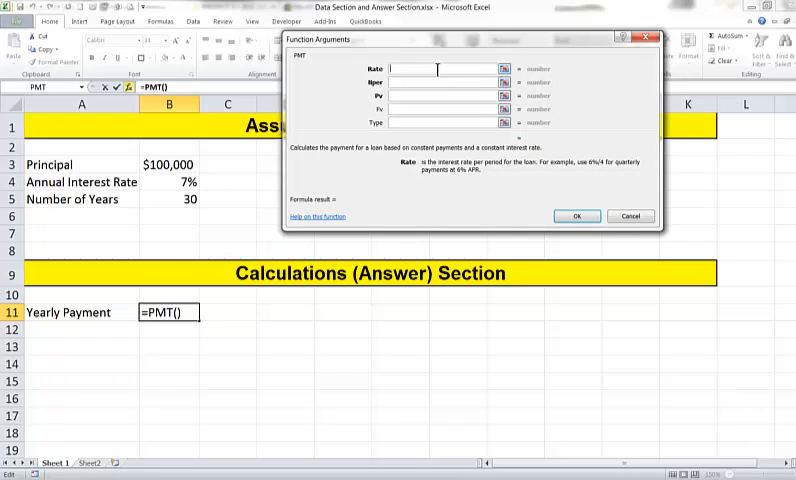
{"action": "type", "text": ".07"}
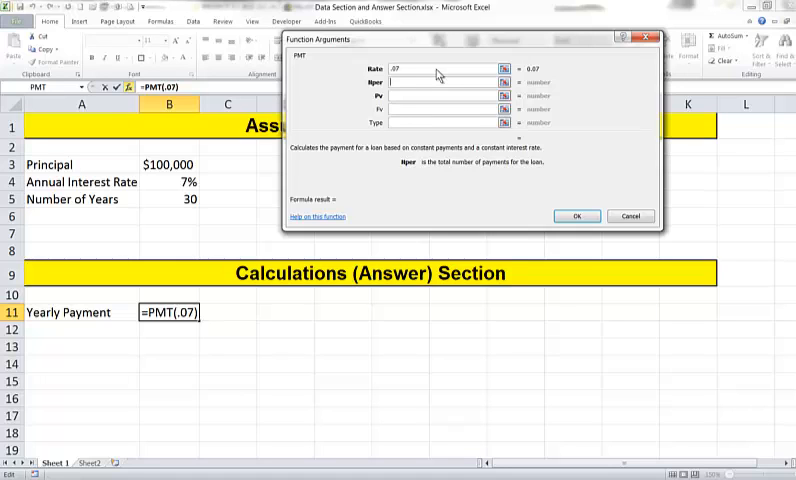
{"action": "type", "text": "30"}
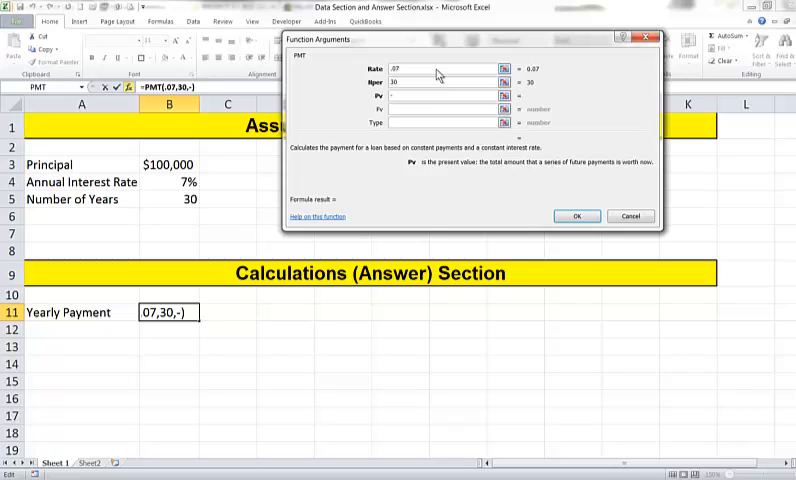
{"action": "type", "text": "-1000"}
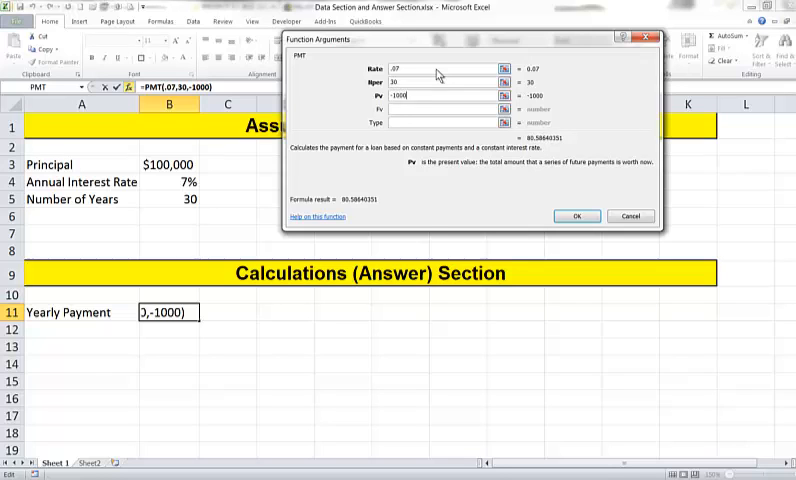
{"action": "left_click", "coordinate": [576, 216]}
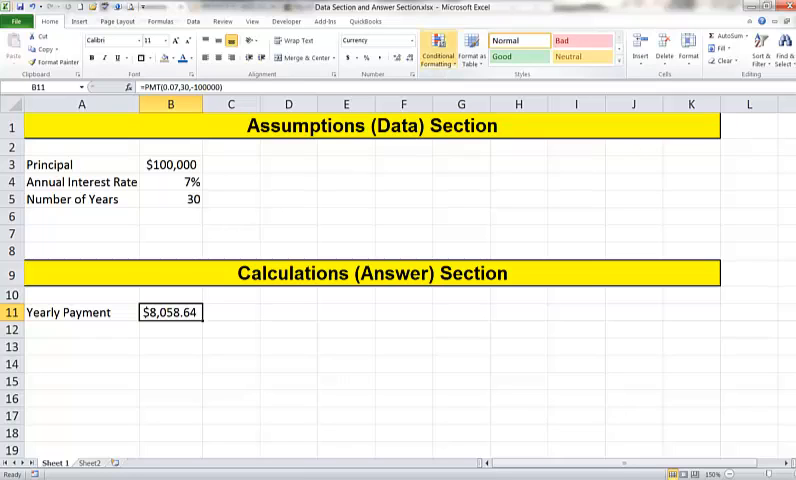
- Change the Principal to $99,999,999 and reopen the unchanged Yearly Payment PMT formula's arguments
{"action": "left_click", "coordinate": [169, 164]}
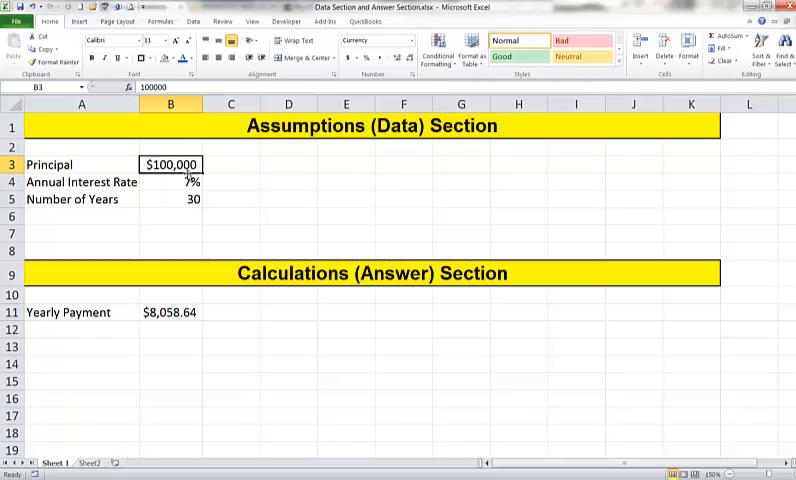
{"action": "type", "text": "99,999,999"}
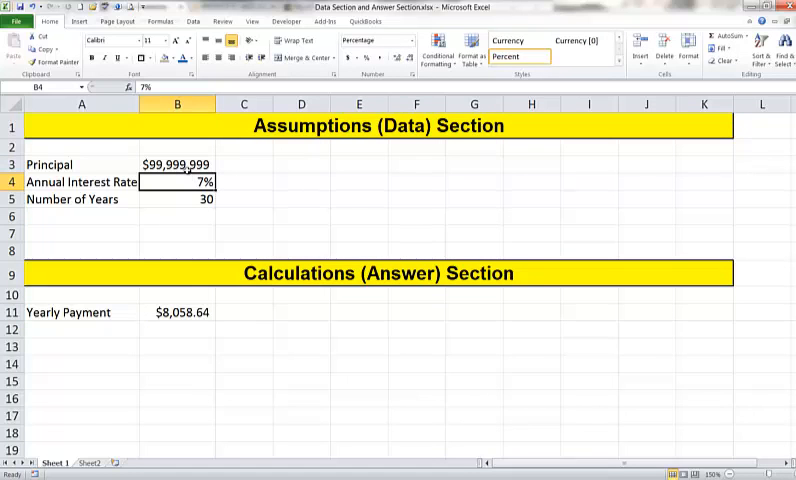
{"action": "left_click", "coordinate": [177, 312]}
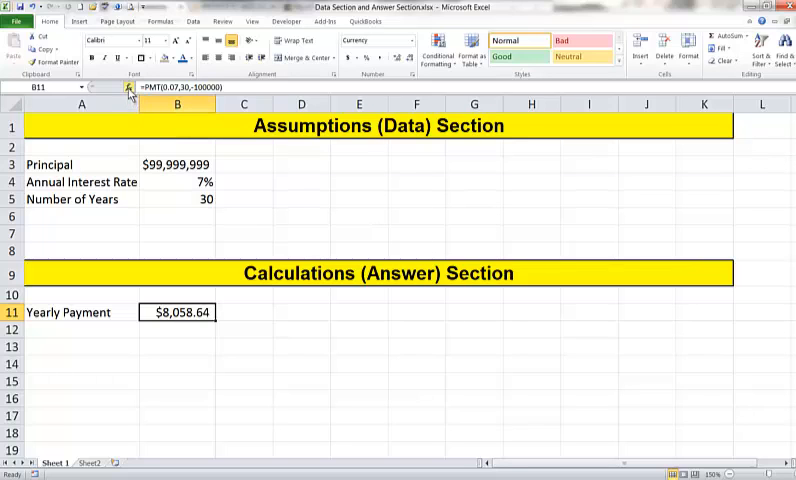
{"action": "left_click", "coordinate": [129, 87]}
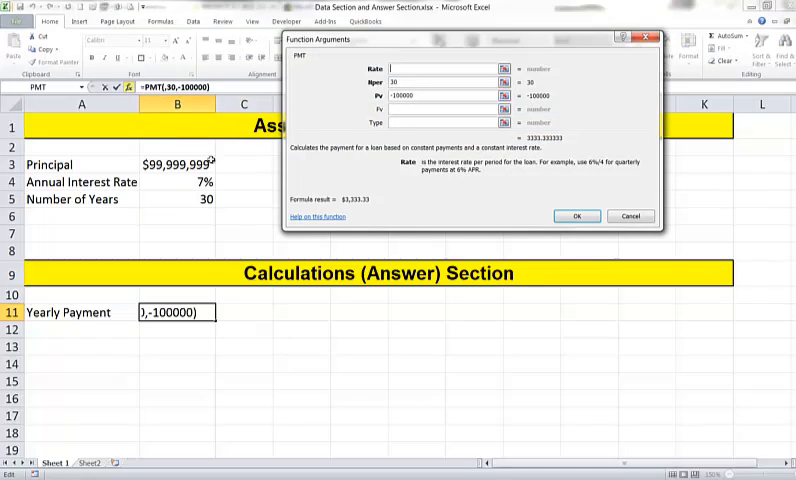
- Rebuild the payment as =PMT(B4,B5,-B3) using cell references, giving $8,058,640.27
{"action": "left_click", "coordinate": [177, 182]}
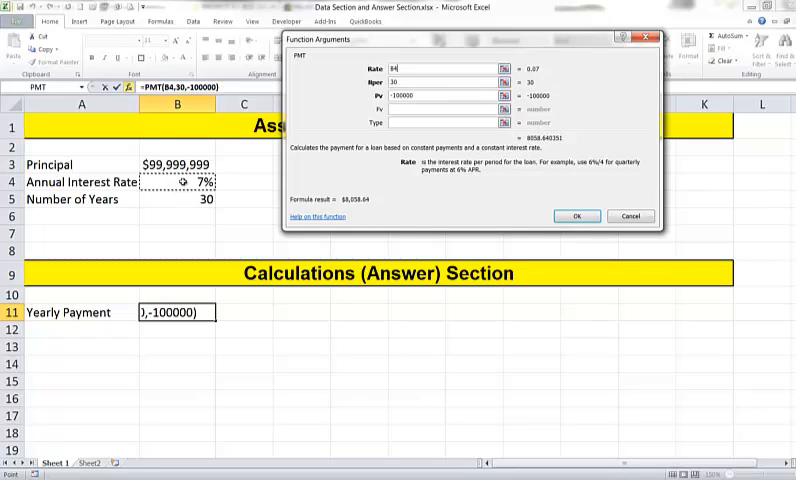
{"action": "left_click", "coordinate": [445, 81]}
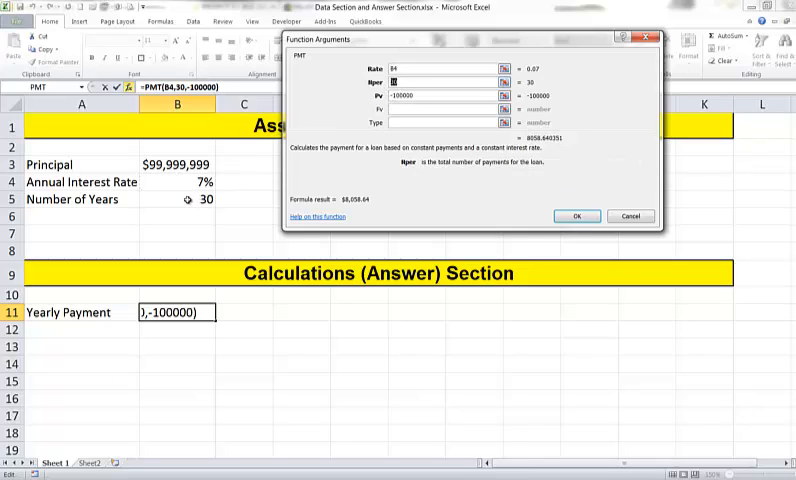
{"action": "left_click", "coordinate": [198, 199]}
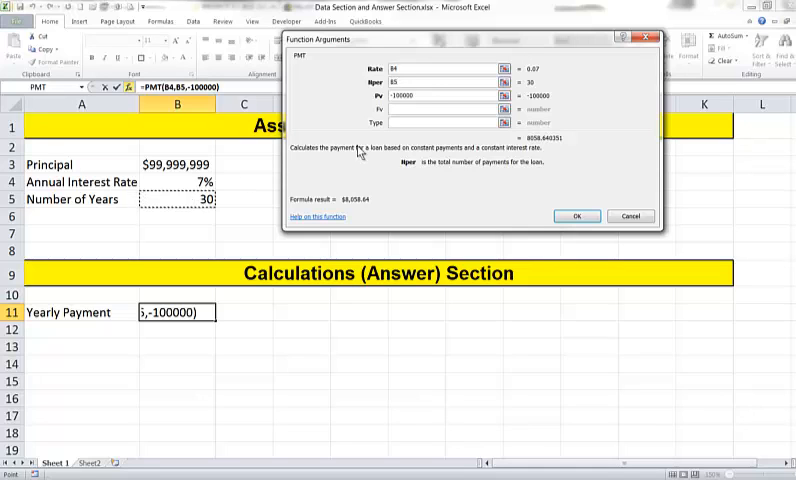
{"action": "left_click", "coordinate": [450, 95]}
{"action": "type", "text": "-B3"}
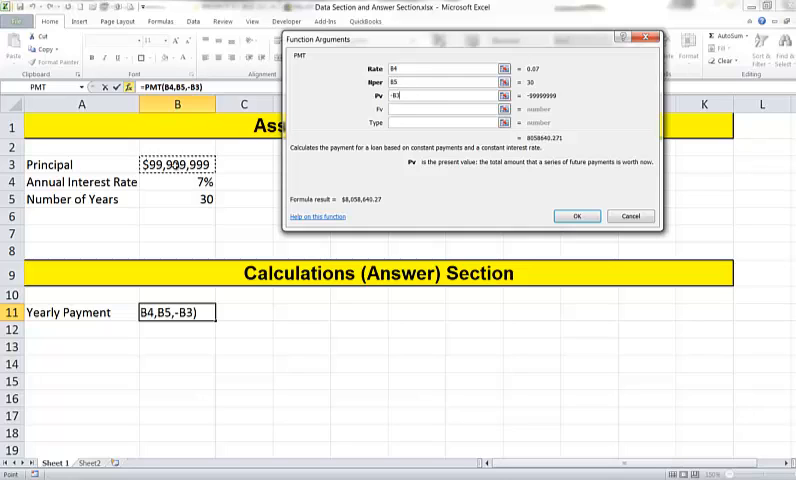
{"action": "left_click", "coordinate": [576, 215]}
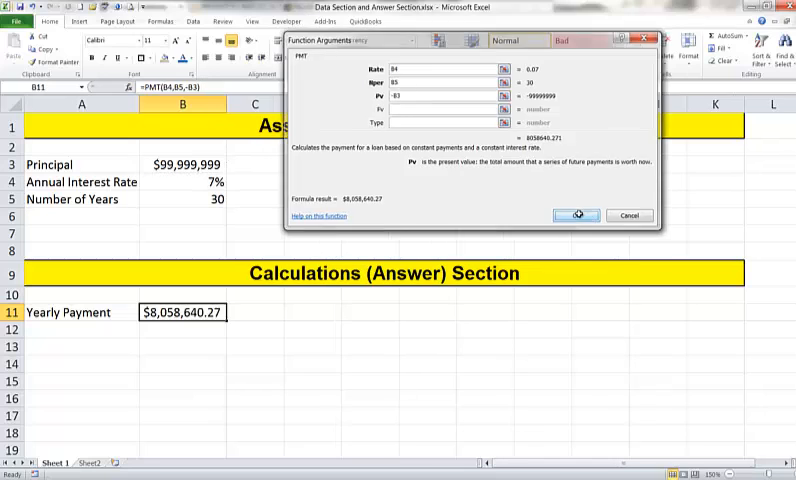
- Set Principal to $100,000 and rate to 2% so Yearly Payment recalculates to $4,464.99
{"action": "left_click", "coordinate": [575, 215]}
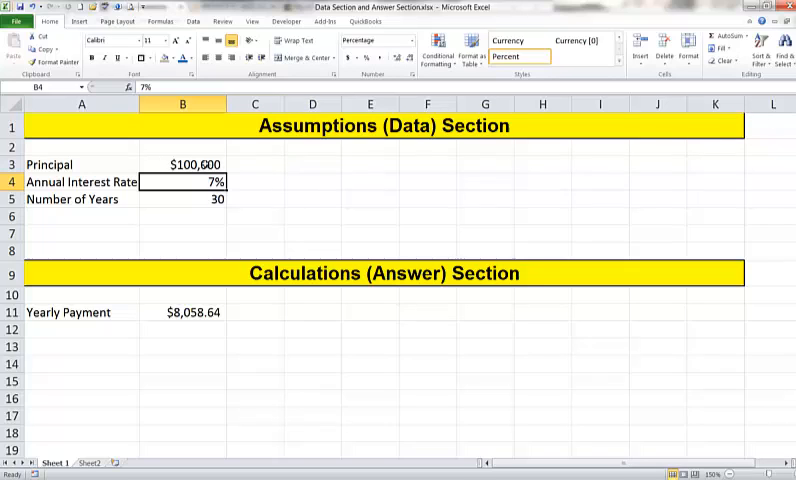
{"action": "type", "text": ".0"}
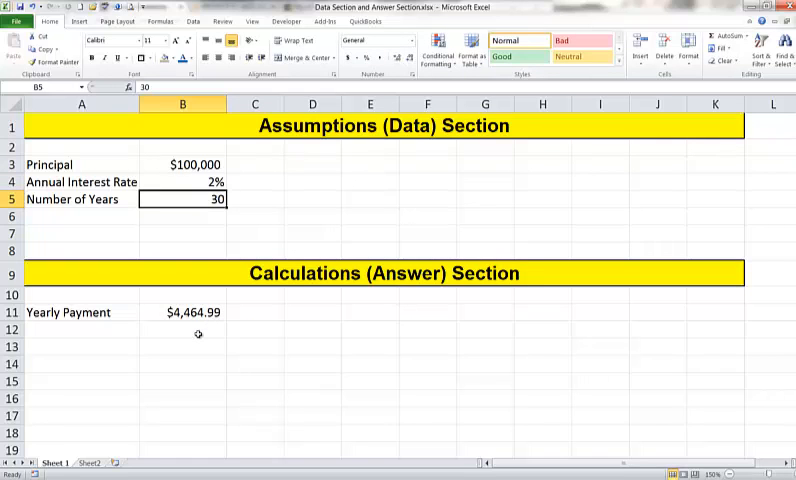
{"action": "mouse_move", "coordinate": [162, 170]}
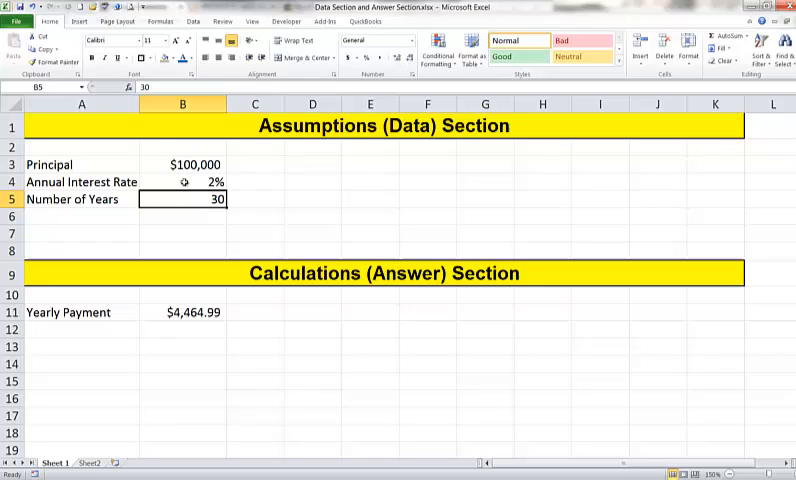
{"action": "mouse_move", "coordinate": [198, 293]}
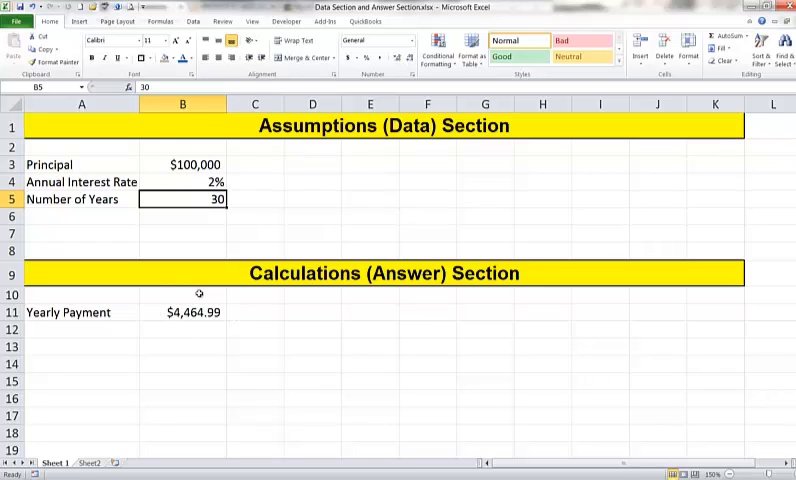
{"action": "mouse_move", "coordinate": [191, 331]}
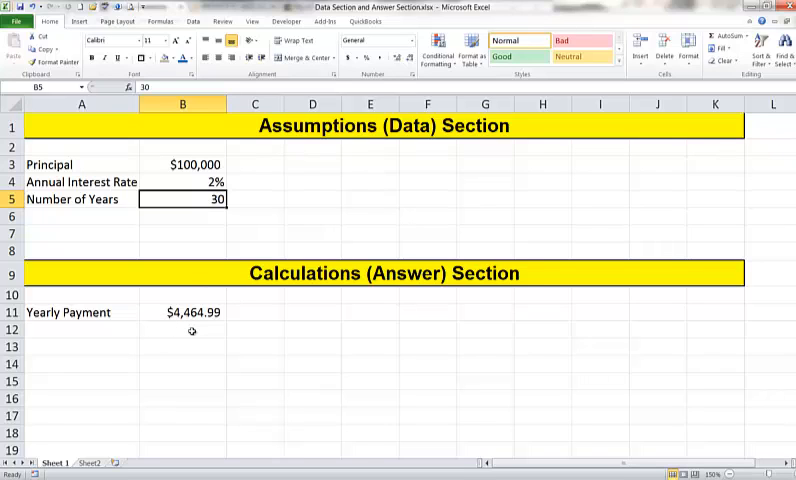
{"action": "left_click", "coordinate": [182, 312]}
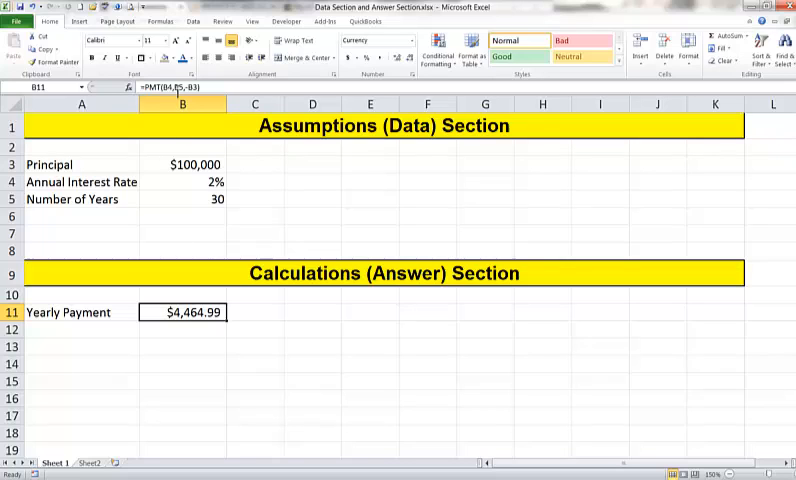
{"action": "mouse_move", "coordinate": [183, 98]}
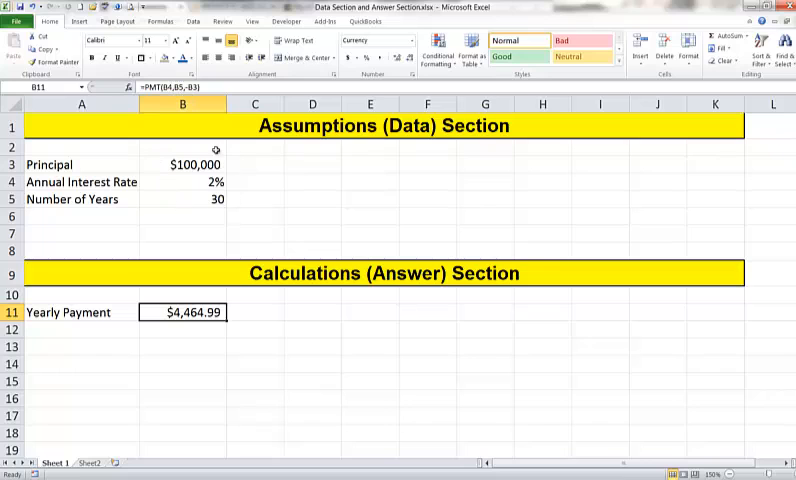
{"action": "mouse_move", "coordinate": [228, 153]}
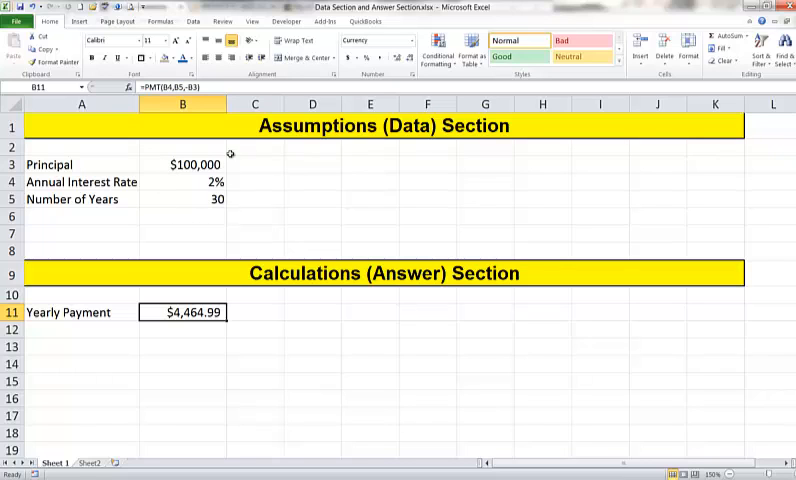